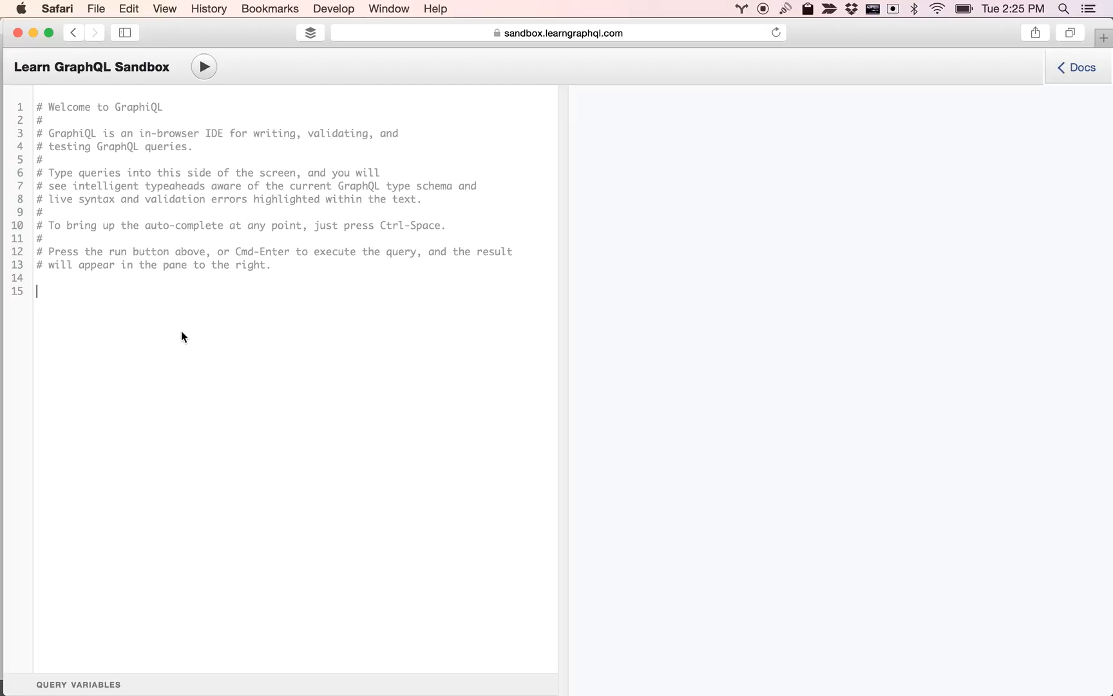
- Write a query for posts with title and _id fields, using autocomplete for posts
{"action": "type", "text": "{"}
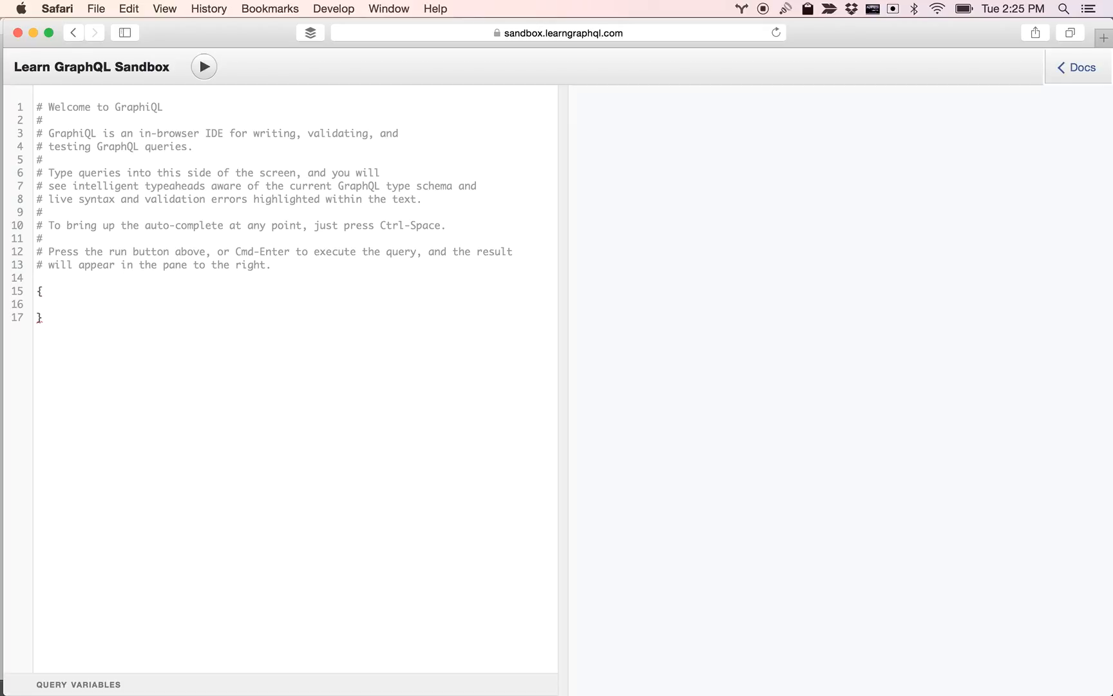
{"action": "type", "text": "po"}
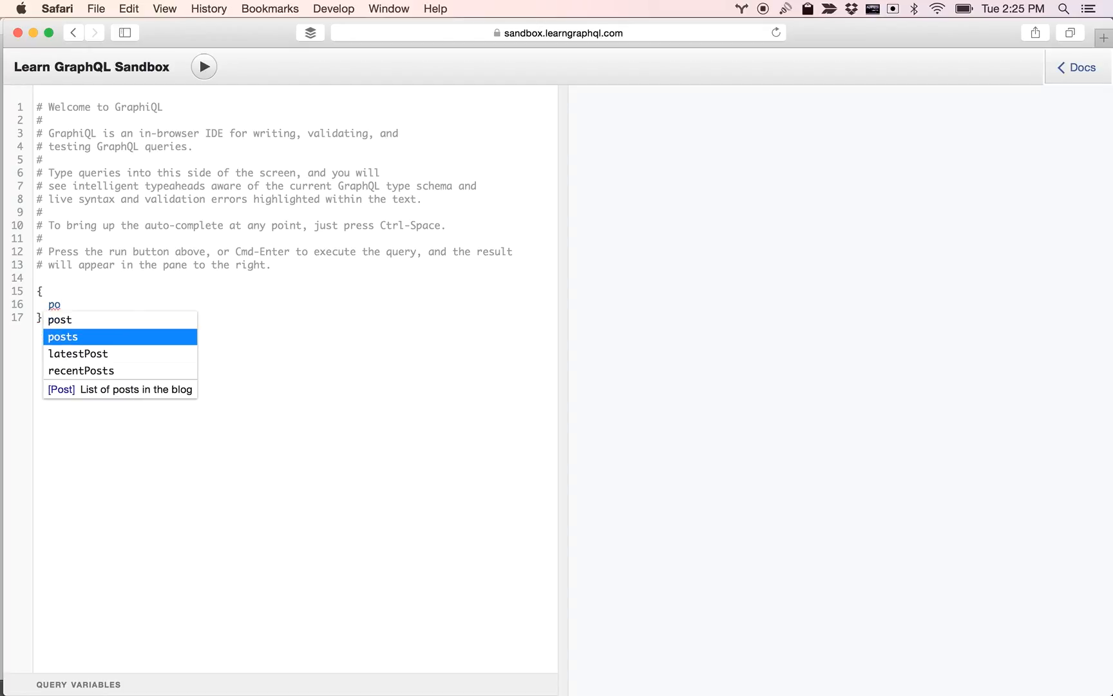
{"action": "left_click", "coordinate": [62, 336]}
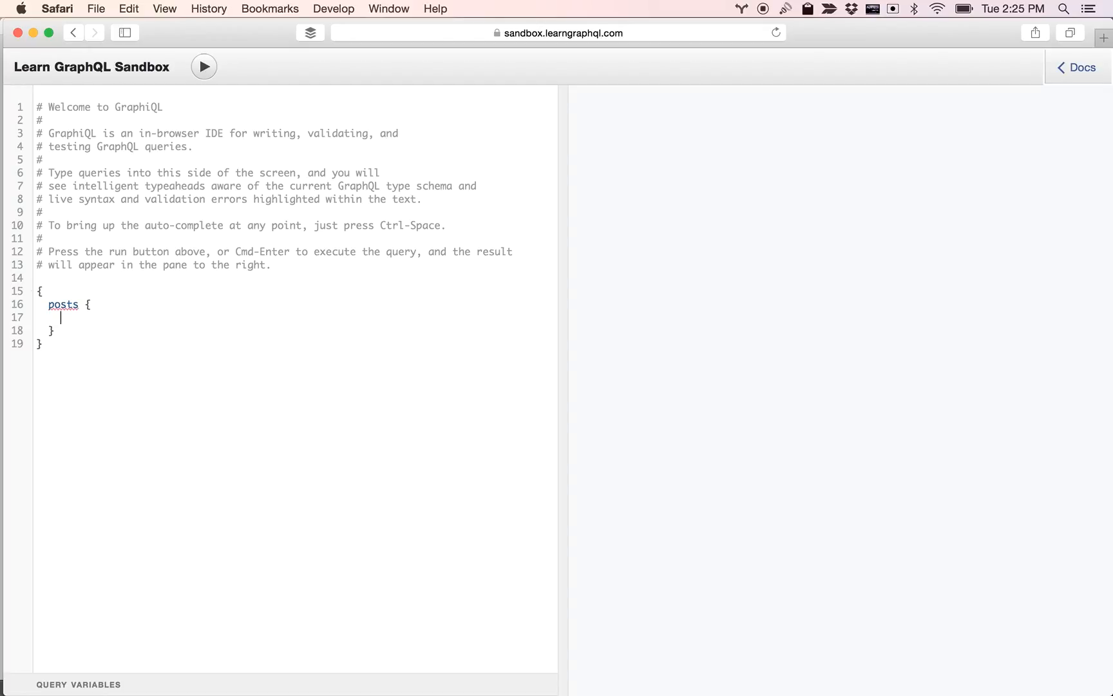
{"action": "type", "text": "title,"}
{"action": "type", "text": "_id"}
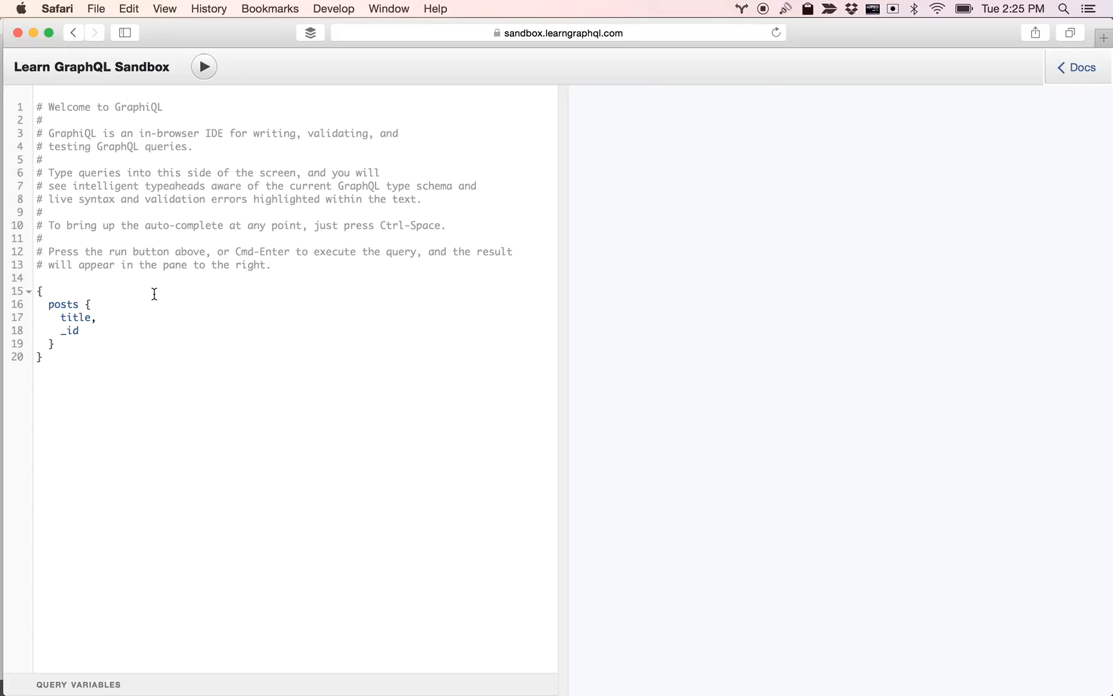
- Run the posts query to list nine posts' titles and ids, and select the welcome comment lines
{"action": "left_click", "coordinate": [203, 67]}
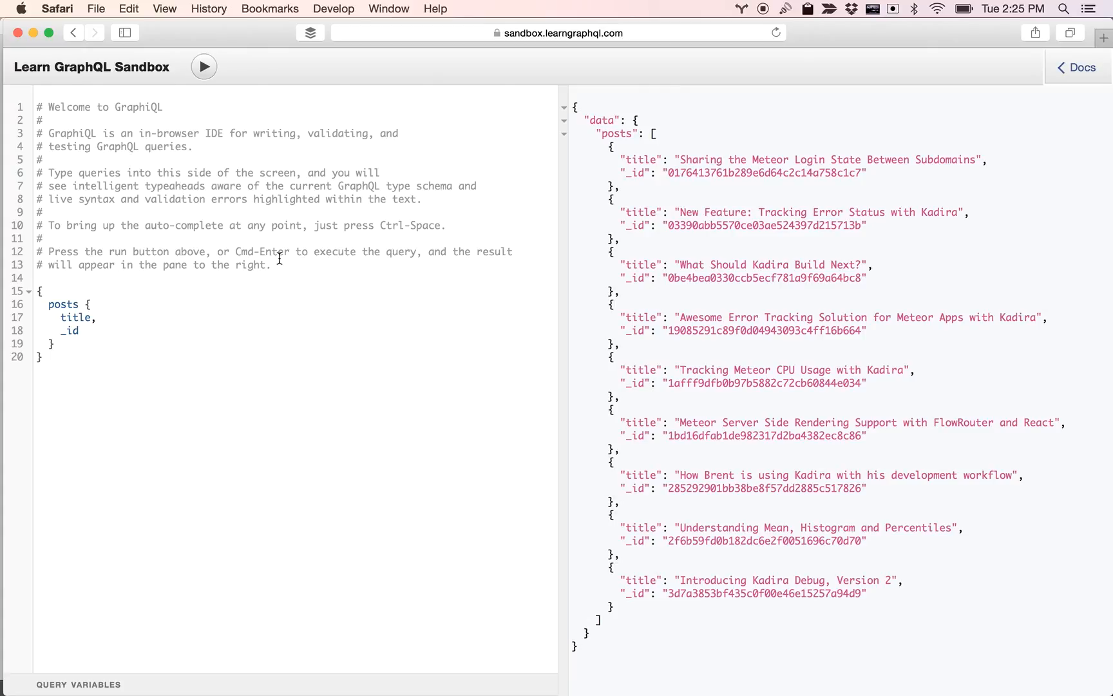
{"action": "left_click_drag", "start_coordinate": [39, 119], "coordinate": [273, 265]}
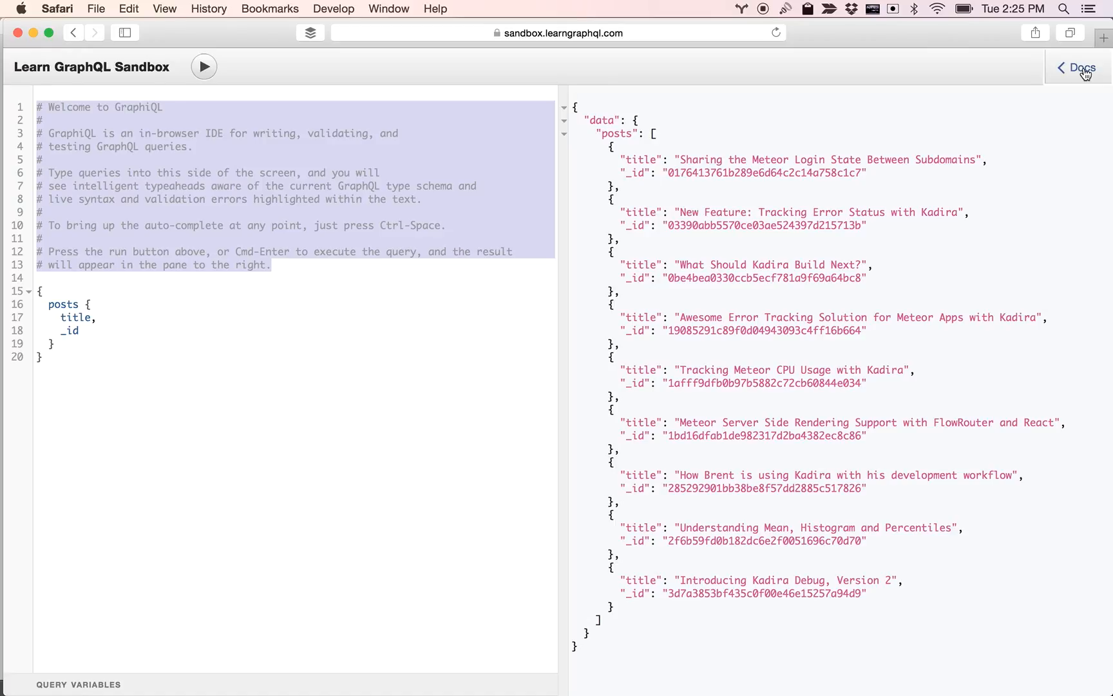
- Open Docs and view BlogSchema's fields: posts, latestPost, recentPosts, post, authors, author
{"action": "left_click", "coordinate": [1079, 68]}
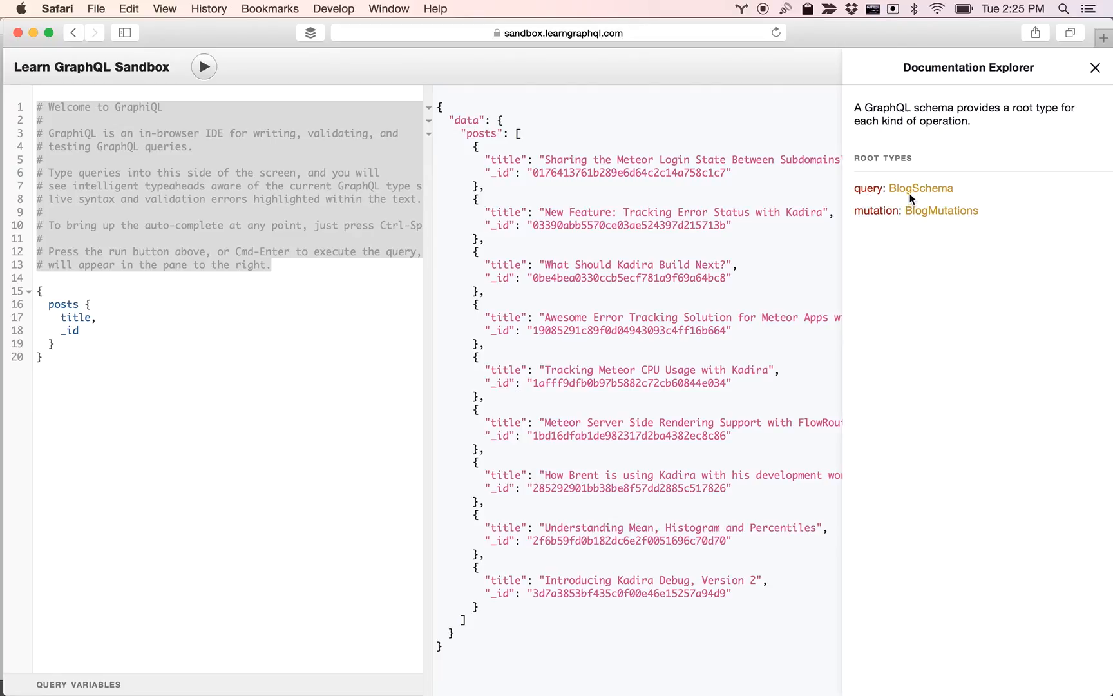
{"action": "left_click", "coordinate": [921, 188]}
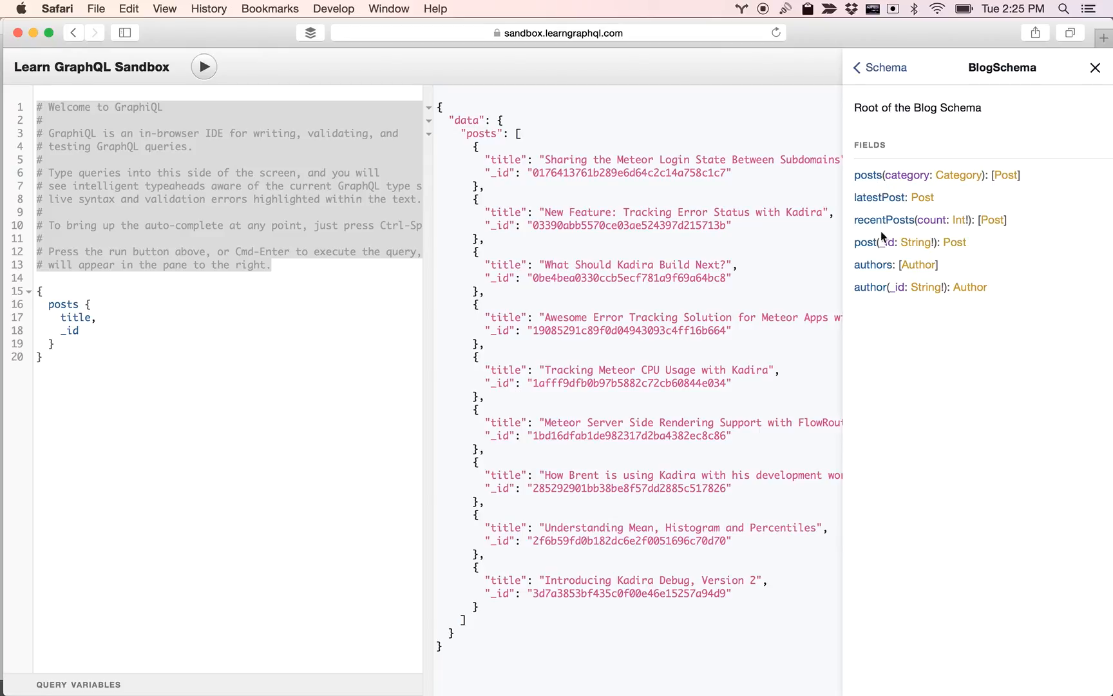
{"action": "mouse_move", "coordinate": [874, 183]}
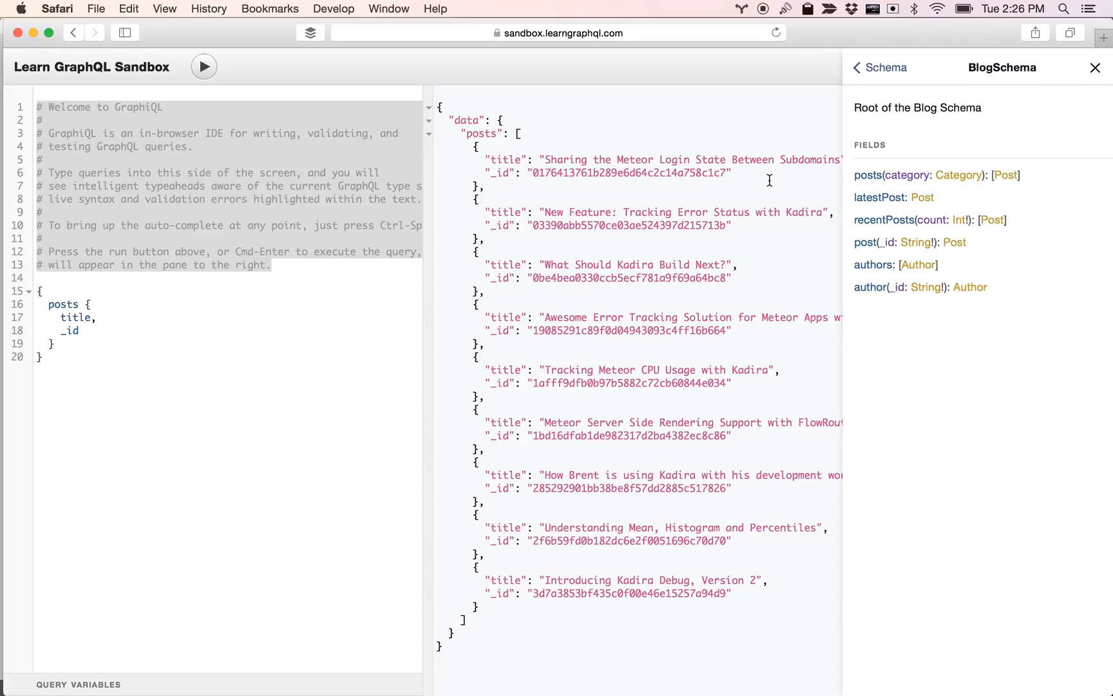
- Navigate posts → Post type → Comment type, showing _id, content, author, timestamp, replies
{"action": "left_click", "coordinate": [866, 175]}
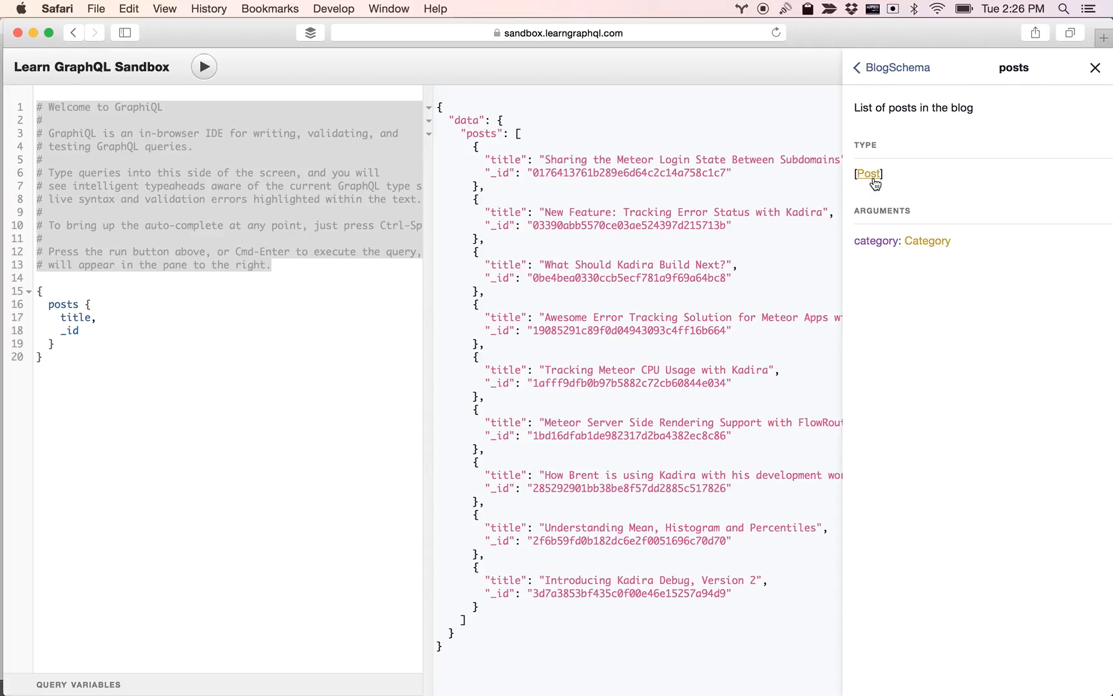
{"action": "mouse_move", "coordinate": [887, 241]}
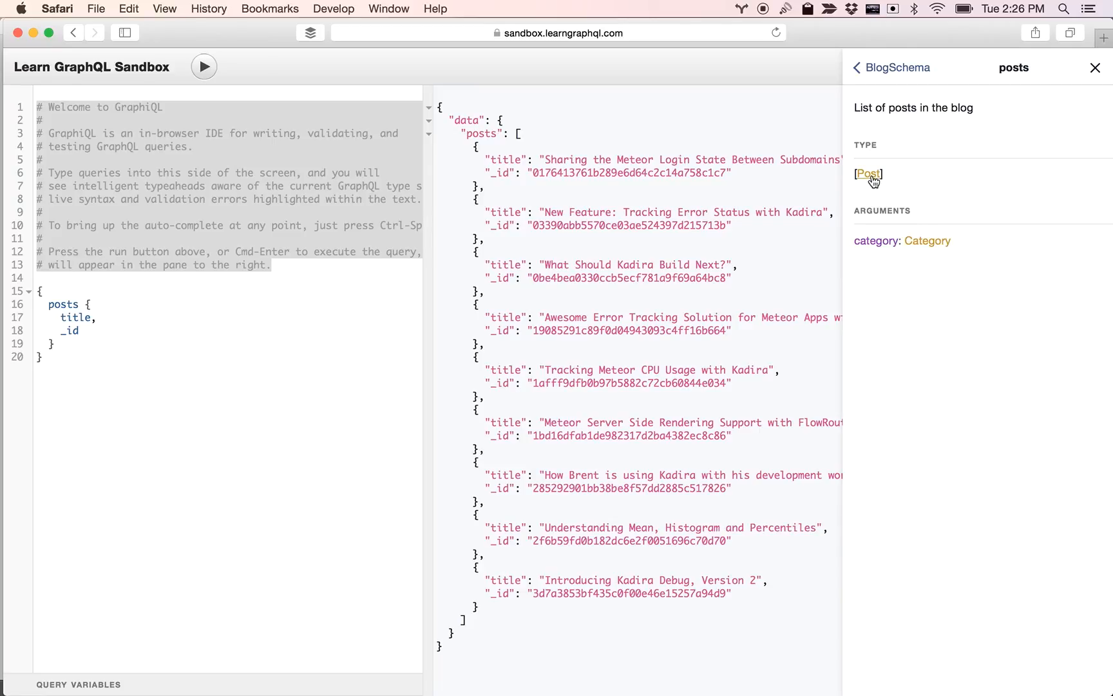
{"action": "left_click", "coordinate": [868, 174]}
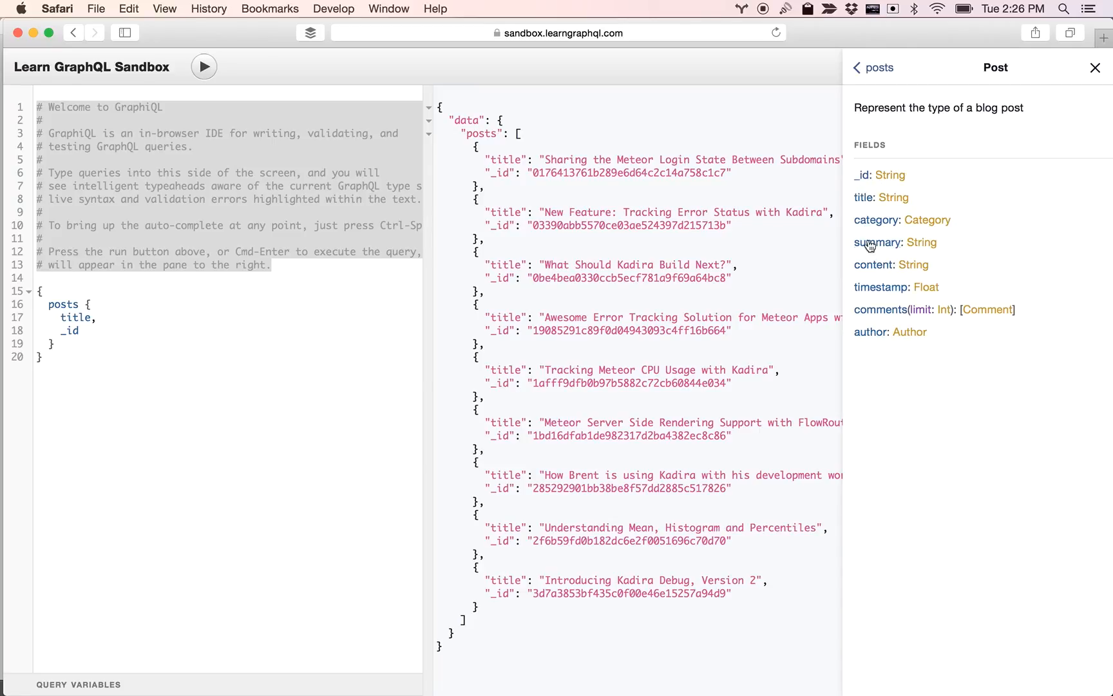
{"action": "mouse_move", "coordinate": [874, 353]}
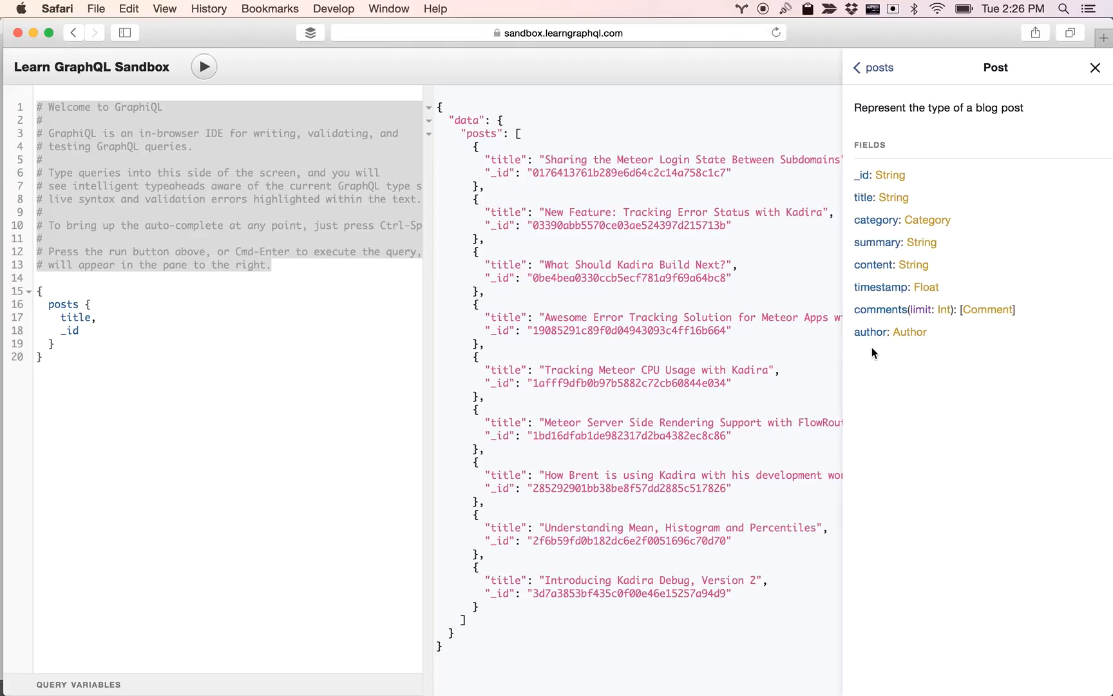
{"action": "mouse_move", "coordinate": [973, 287]}
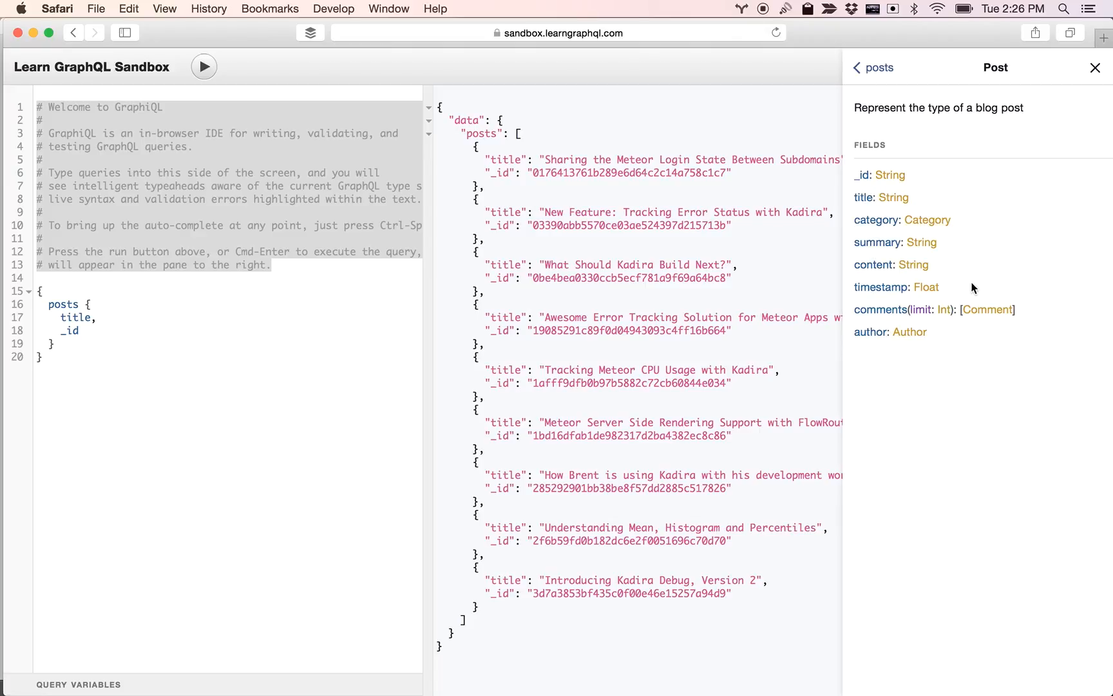
{"action": "left_click", "coordinate": [986, 309]}
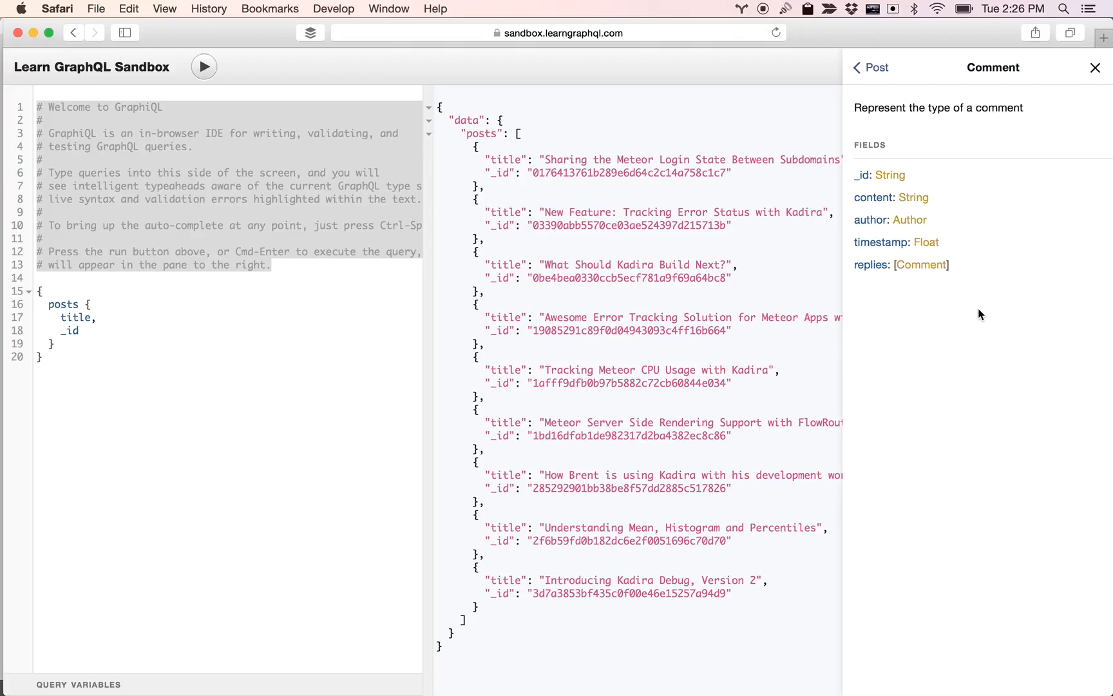